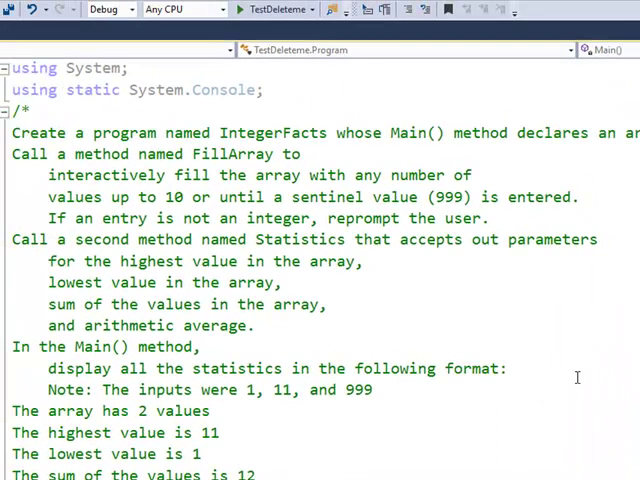
{"action": "mouse_move", "coordinate": [90, 218]}
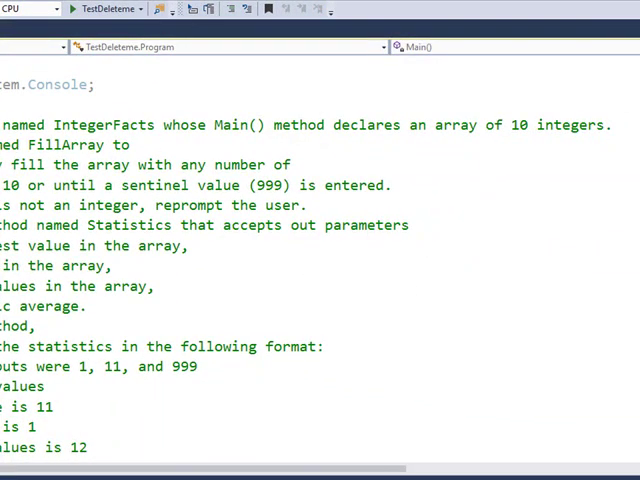
Replace Main's placeholder comment with the declaration int[] nums = new int[10];.
{"action": "scroll", "scroll_direction": "down", "scroll_amount": 3}
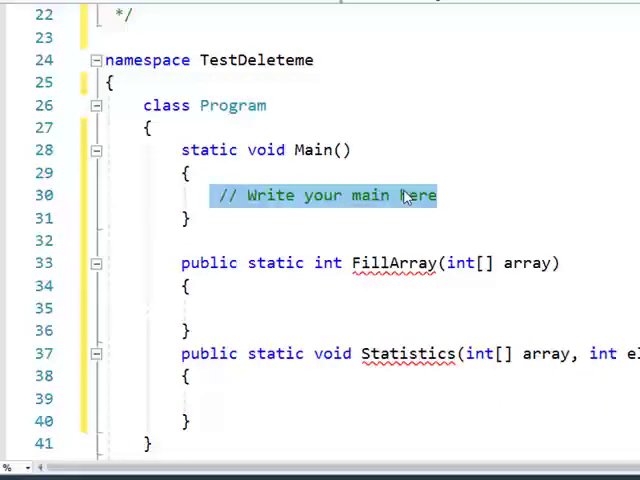
{"action": "right_click", "coordinate": [404, 196]}
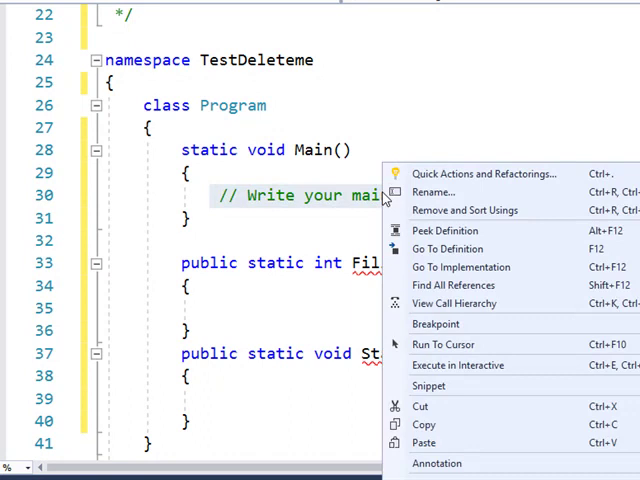
{"action": "mouse_move", "coordinate": [434, 408]}
{"action": "type", "text": "int[] nums = new int[10];"}
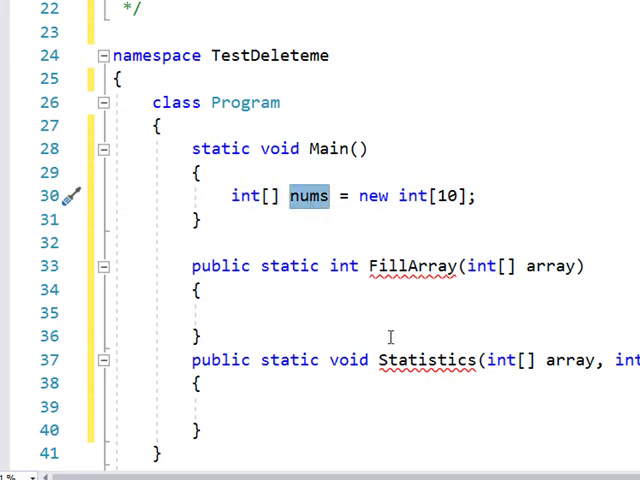
{"action": "mouse_move", "coordinate": [360, 196]}
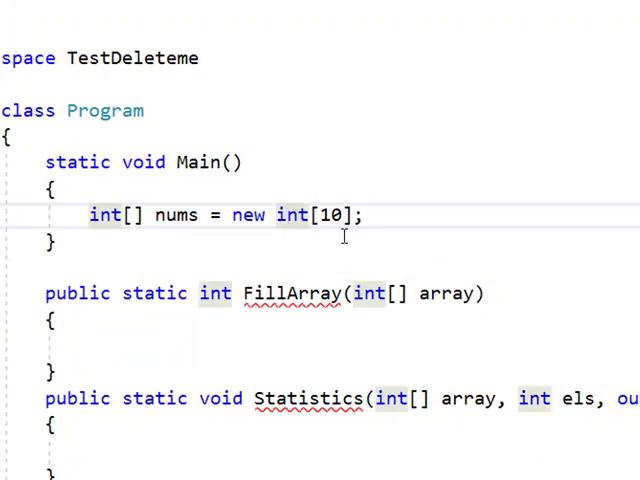
{"action": "double_click", "coordinate": [336, 216]}
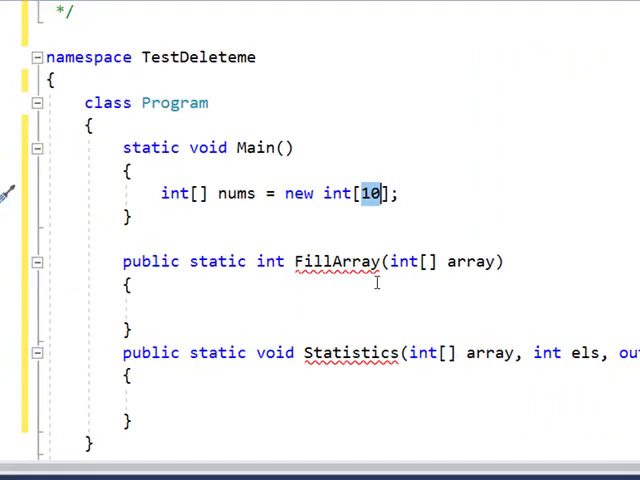
Review FillArray's name and parameter type and position the cursor inside its empty body.
{"action": "double_click", "coordinate": [332, 260]}
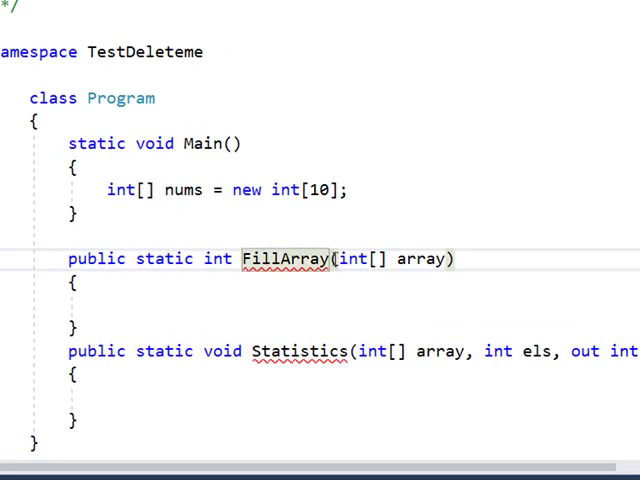
{"action": "double_click", "coordinate": [356, 260]}
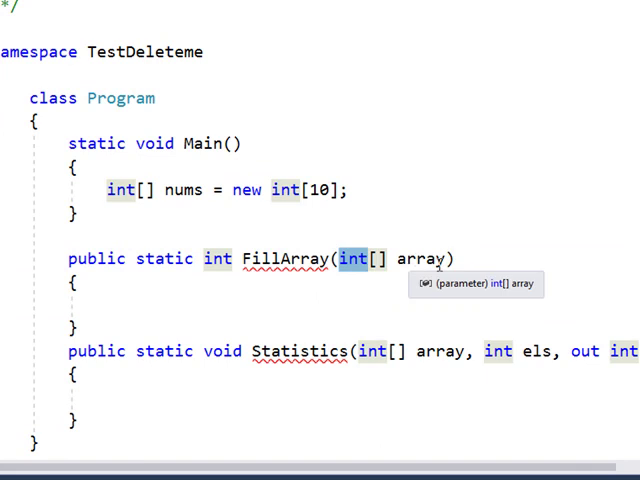
{"action": "double_click", "coordinate": [424, 258]}
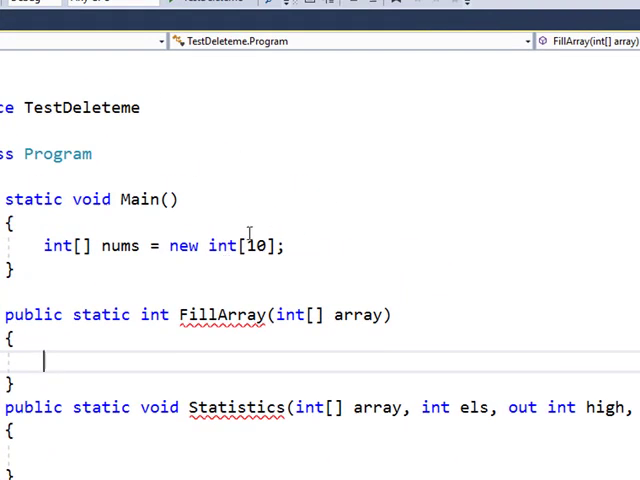
{"action": "mouse_move", "coordinate": [304, 194]}
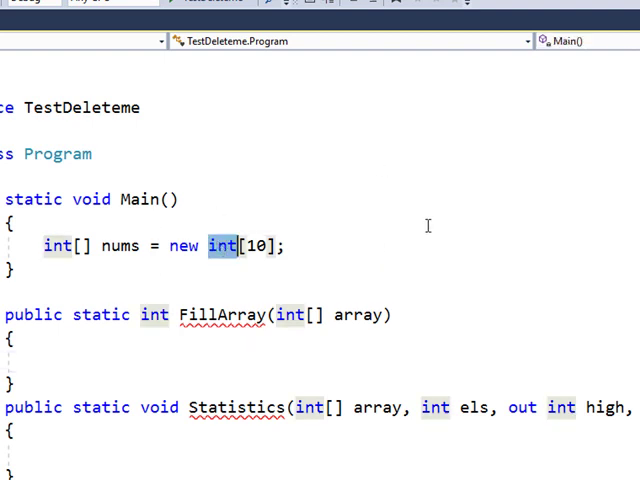
{"action": "mouse_move", "coordinate": [456, 236]}
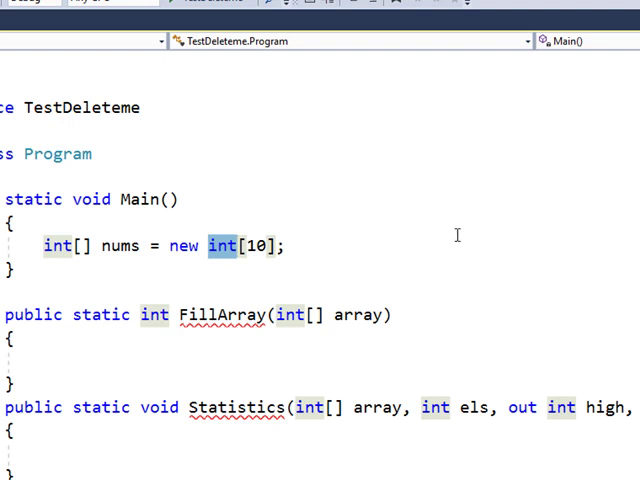
{"action": "mouse_move", "coordinate": [438, 250]}
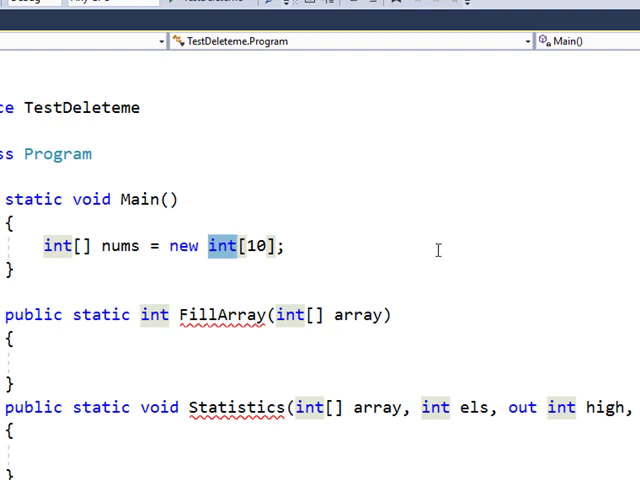
{"action": "mouse_move", "coordinate": [458, 250]}
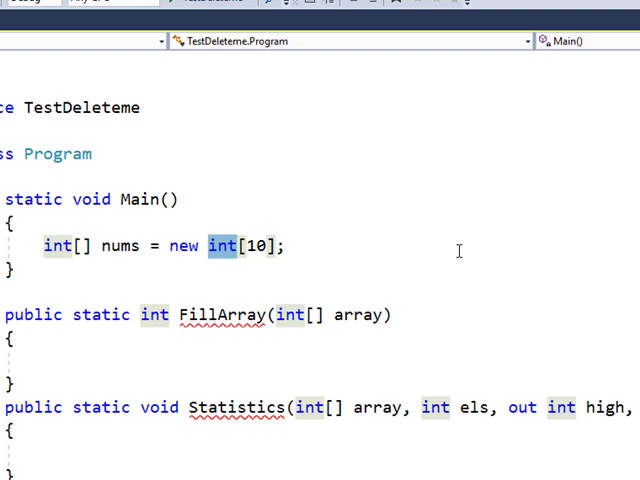
{"action": "mouse_move", "coordinate": [344, 260]}
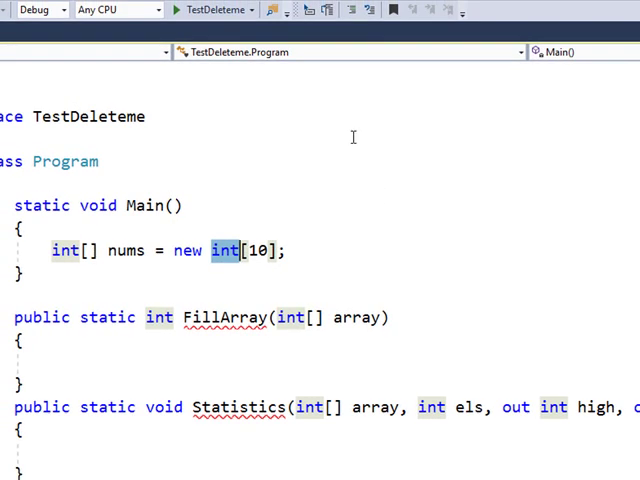
{"action": "mouse_move", "coordinate": [372, 224]}
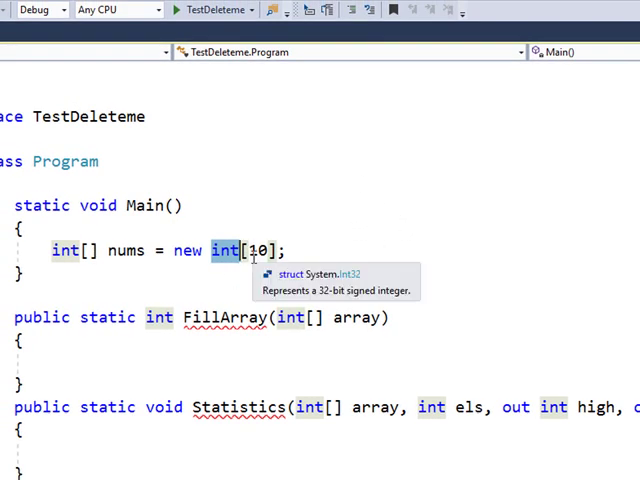
{"action": "mouse_move", "coordinate": [260, 264]}
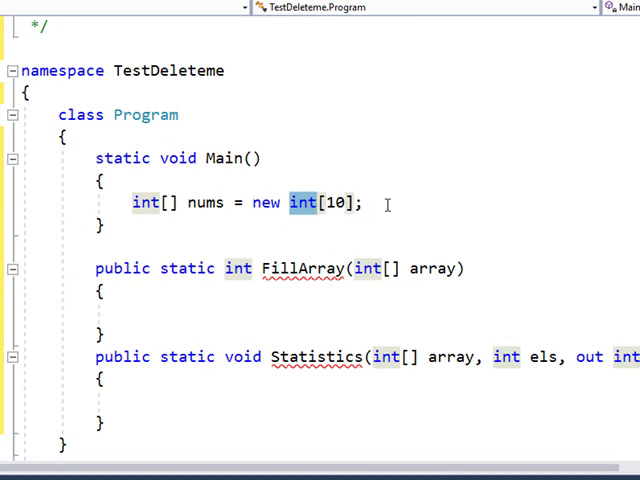
{"action": "mouse_move", "coordinate": [300, 202]}
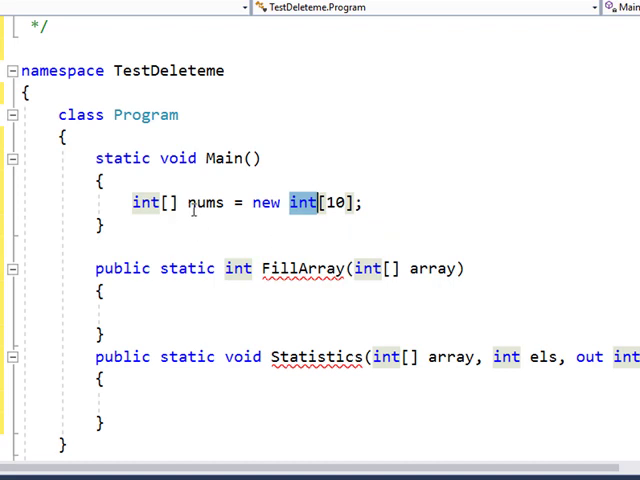
{"action": "double_click", "coordinate": [204, 202]}
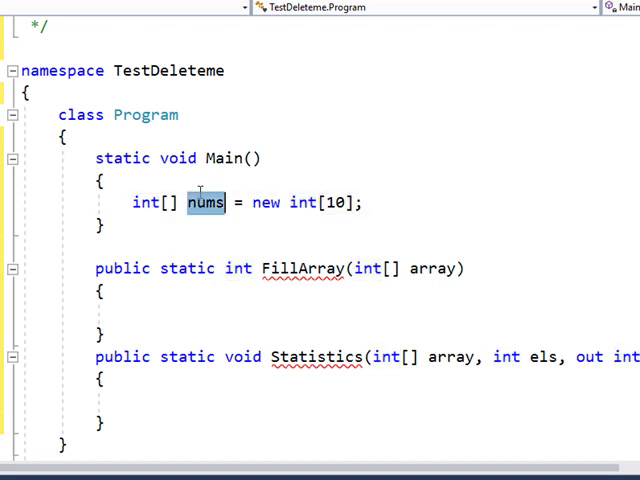
{"action": "mouse_move", "coordinate": [360, 268]}
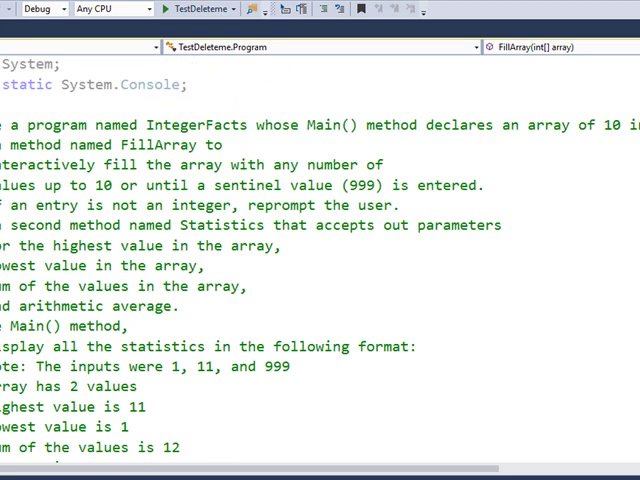
Paste the FillArray body with its QUIT constant and TryParse loop, declaring 'int entry = 0, pos = 0;' on one line.
{"action": "scroll", "scroll_direction": "down", "scroll_amount": 3}
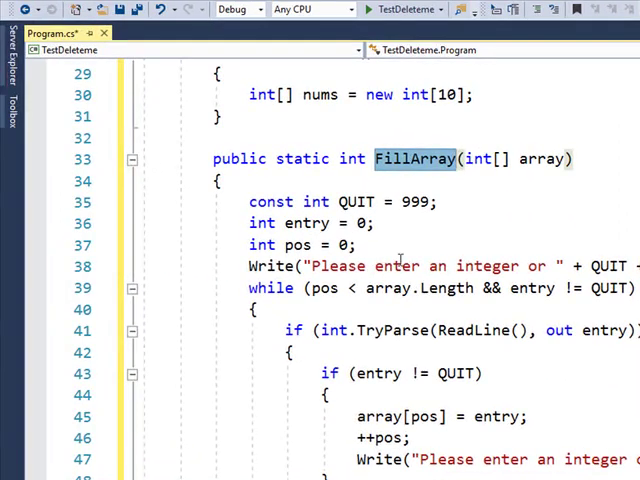
{"action": "mouse_move", "coordinate": [318, 200]}
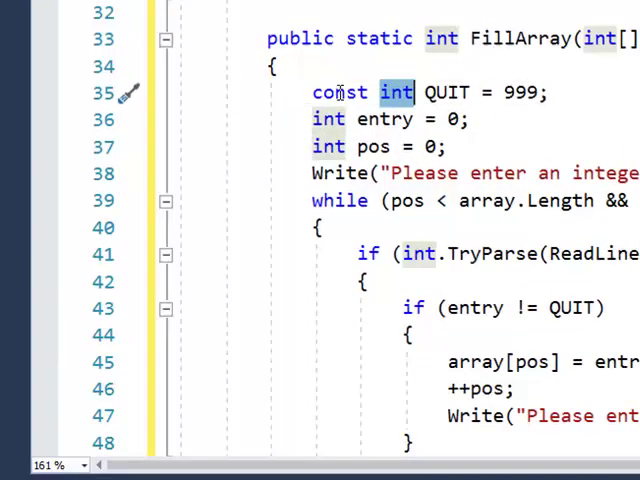
{"action": "double_click", "coordinate": [340, 92]}
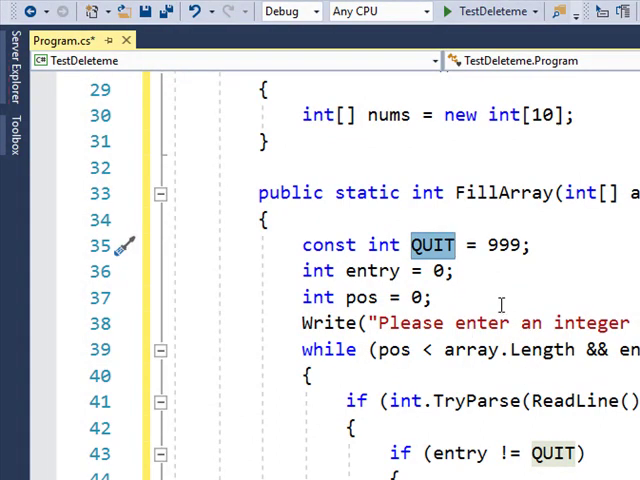
{"action": "mouse_move", "coordinate": [432, 244]}
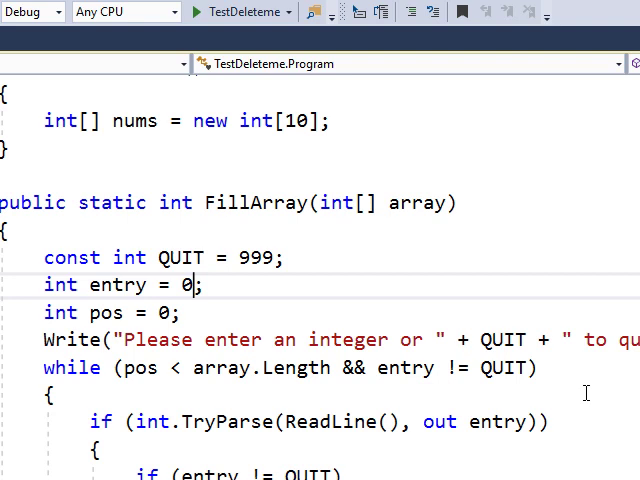
{"action": "type", "text": ", pos = 0"}
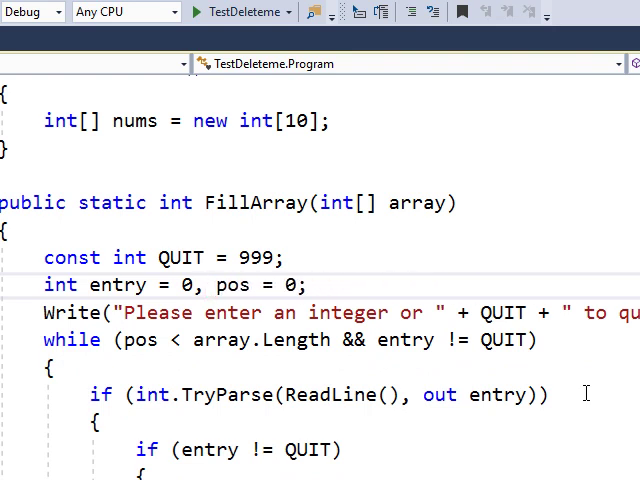
{"action": "double_click", "coordinate": [232, 284]}
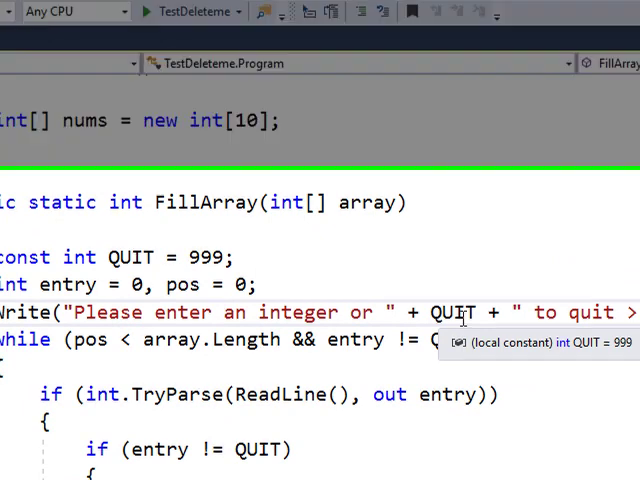
{"action": "scroll", "scroll_direction": "down", "scroll_amount": 3}
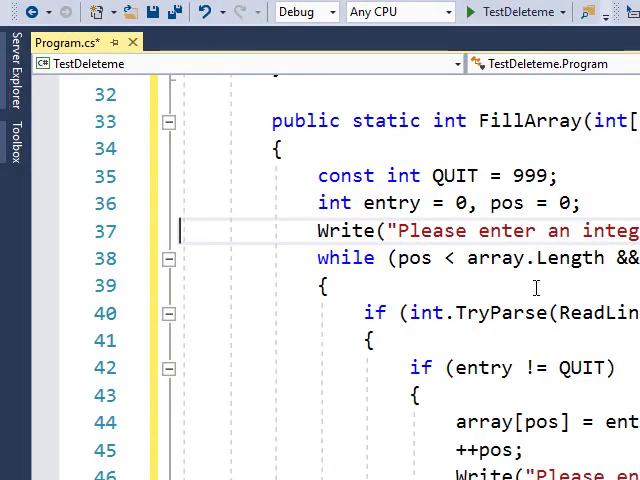
{"action": "scroll", "scroll_direction": "up", "scroll_amount": 3}
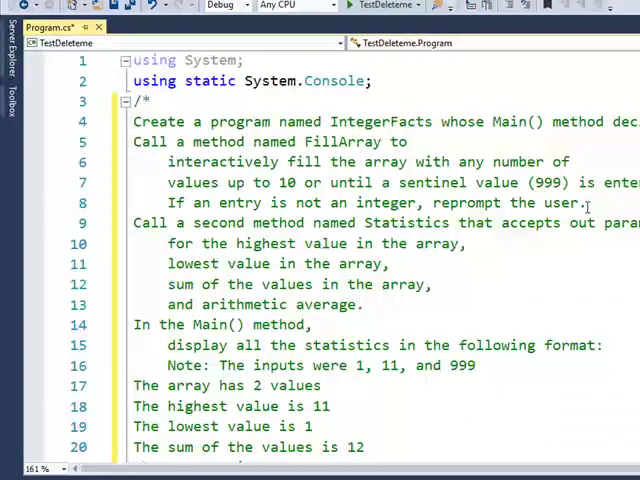
{"action": "left_click_drag", "start_coordinate": [168, 162], "coordinate": [588, 202]}
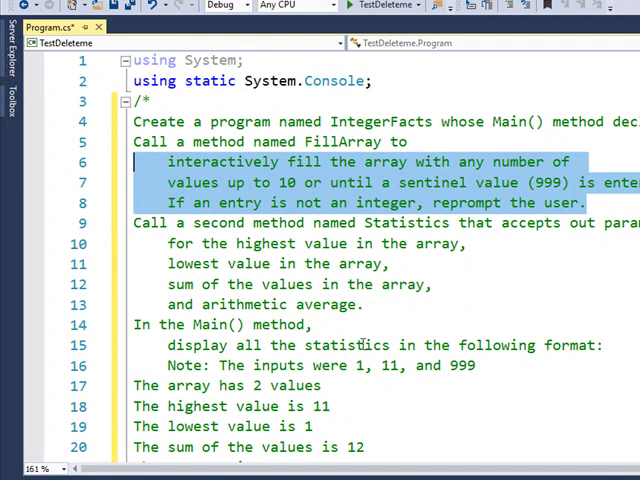
{"action": "scroll", "scroll_direction": "down", "scroll_amount": 3}
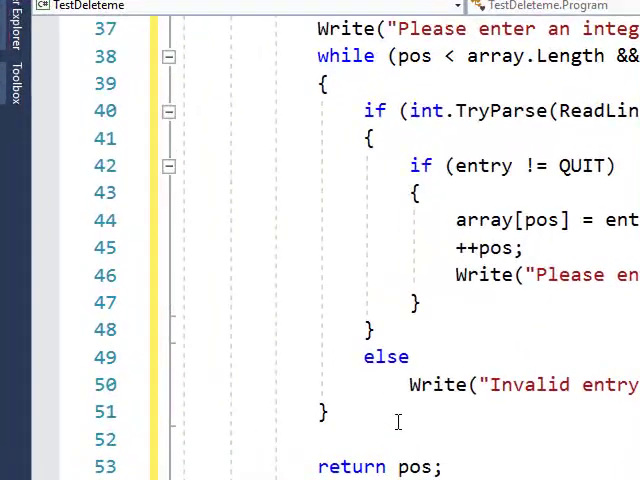
{"action": "scroll", "scroll_direction": "down", "scroll_amount": 3}
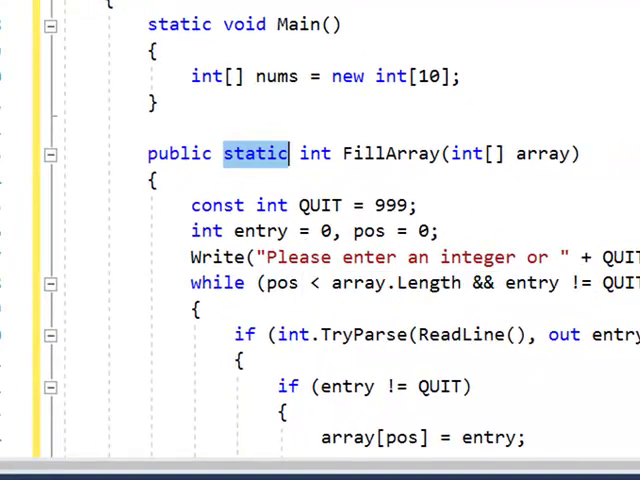
{"action": "mouse_move", "coordinate": [540, 316]}
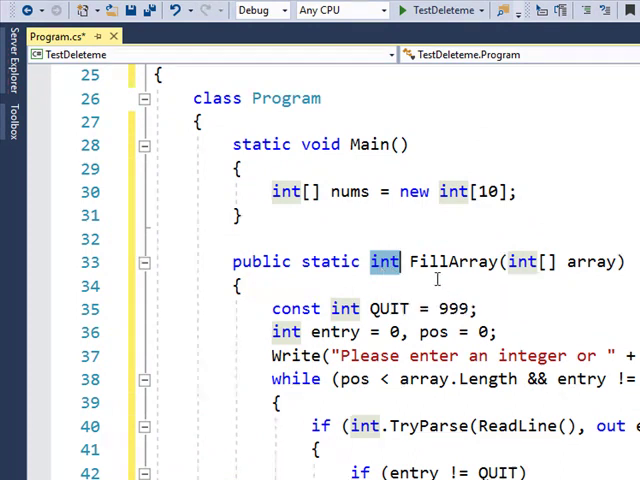
{"action": "double_click", "coordinate": [456, 260]}
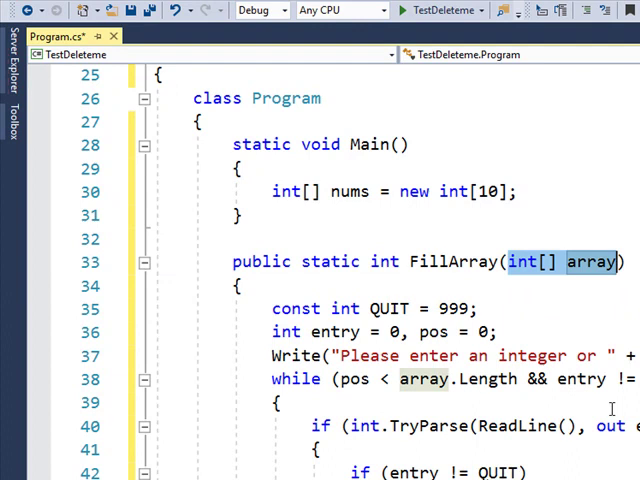
{"action": "scroll", "scroll_direction": "down", "scroll_amount": 3}
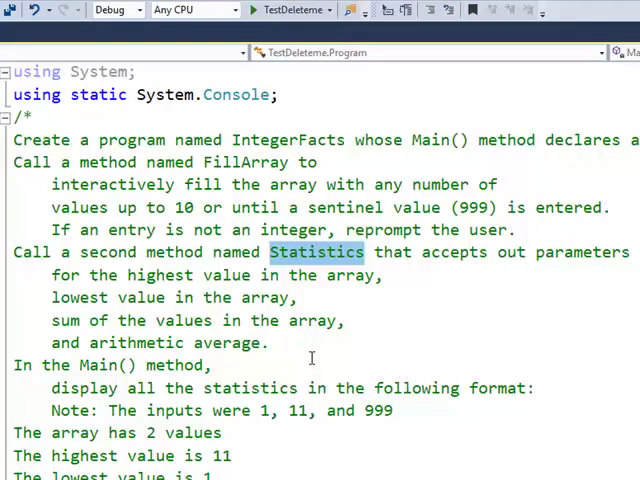
{"action": "double_click", "coordinate": [508, 252]}
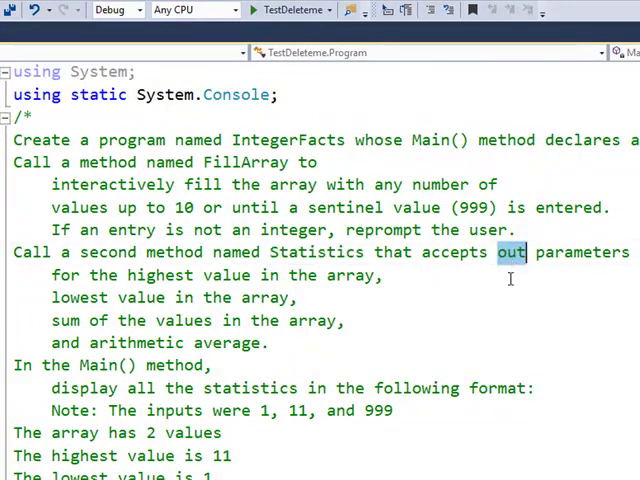
{"action": "double_click", "coordinate": [588, 252]}
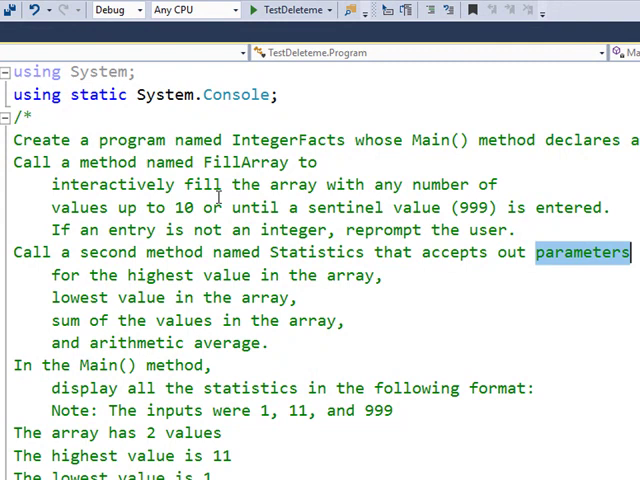
{"action": "scroll", "scroll_direction": "down", "scroll_amount": 3}
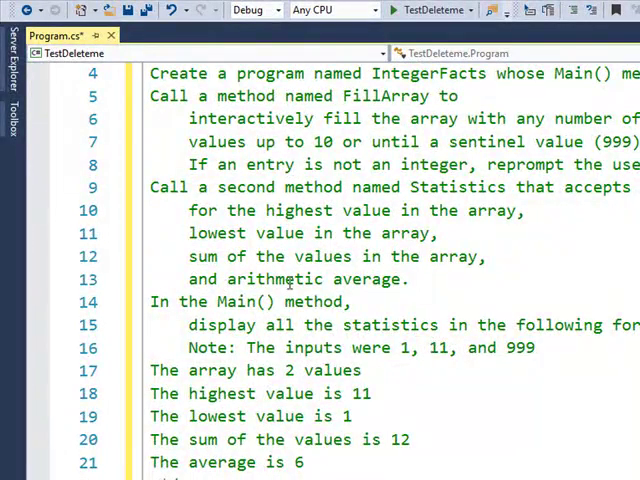
{"action": "mouse_move", "coordinate": [544, 324]}
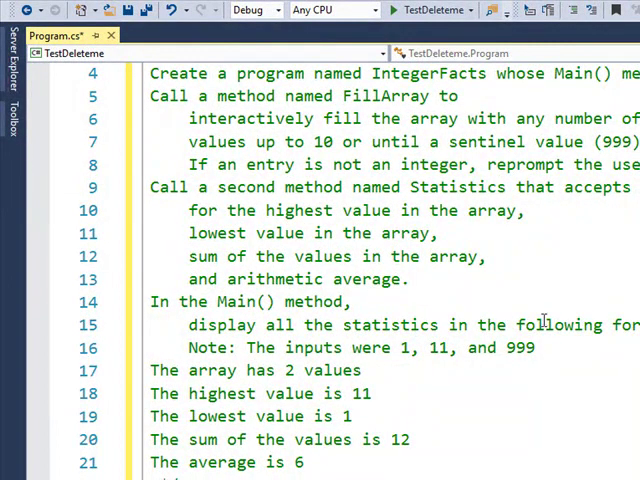
{"action": "scroll", "scroll_direction": "down", "scroll_amount": 3}
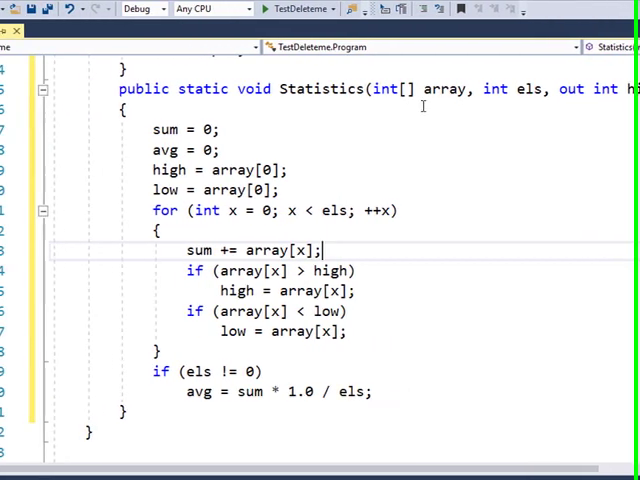
{"action": "double_click", "coordinate": [450, 88]}
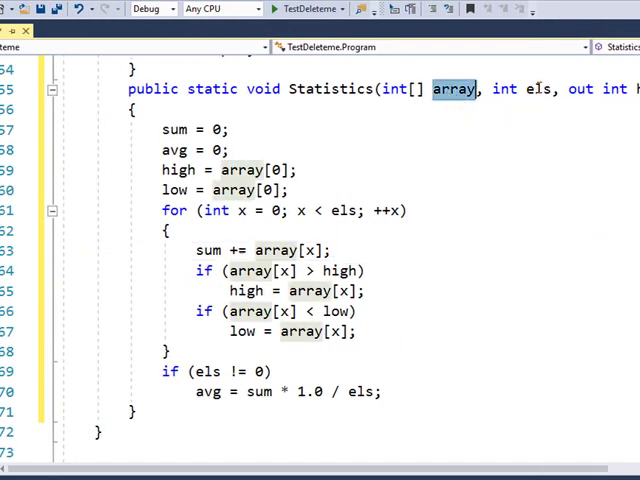
{"action": "mouse_move", "coordinate": [534, 92]}
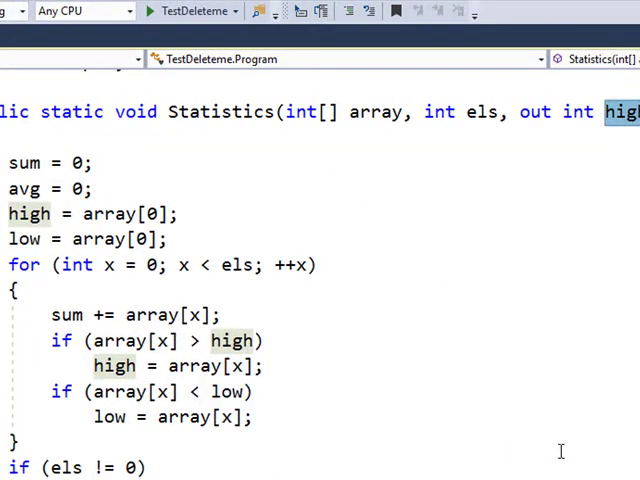
{"action": "mouse_move", "coordinate": [522, 112]}
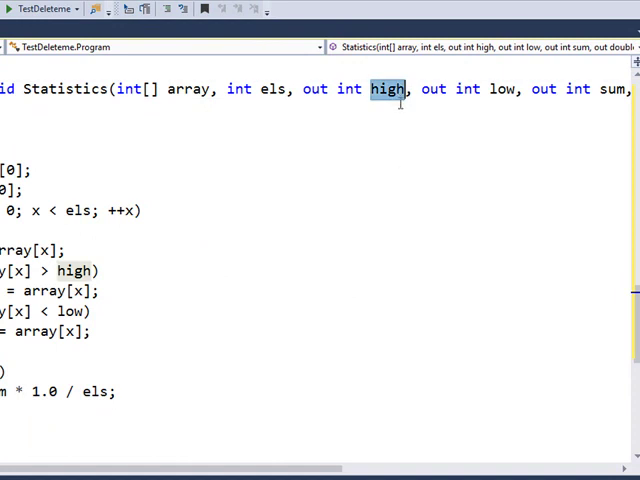
{"action": "mouse_move", "coordinate": [384, 108]}
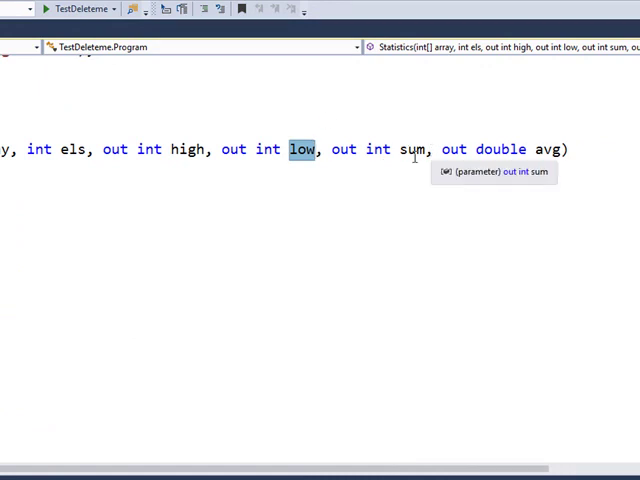
{"action": "mouse_move", "coordinate": [550, 148]}
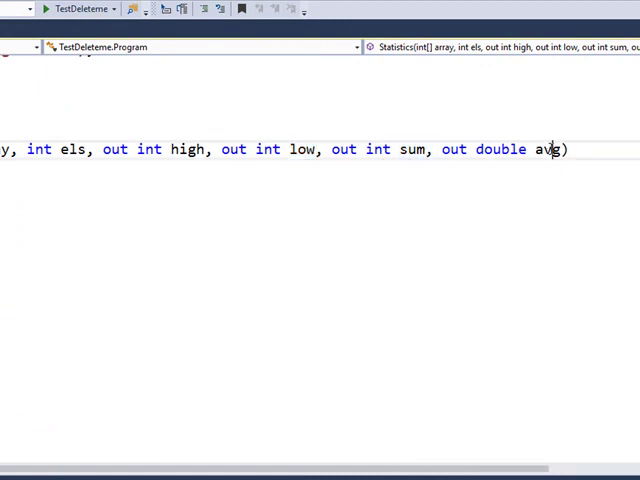
{"action": "double_click", "coordinate": [548, 148]}
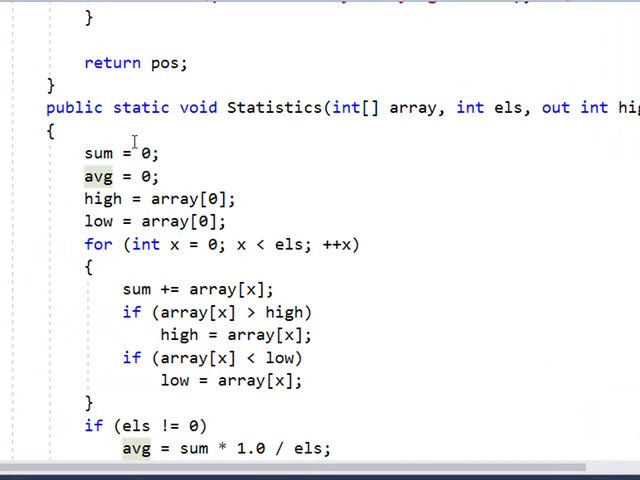
{"action": "mouse_move", "coordinate": [428, 122]}
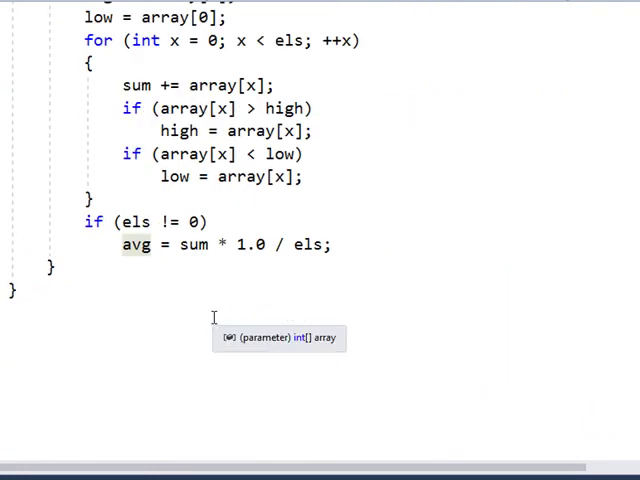
{"action": "scroll", "scroll_direction": "up", "scroll_amount": 3}
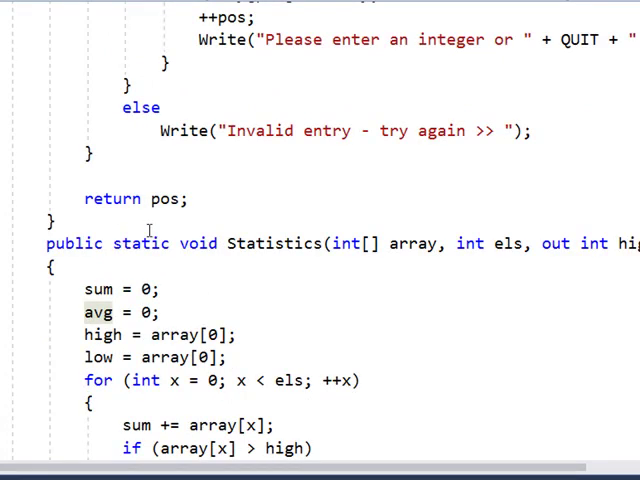
{"action": "double_click", "coordinate": [196, 244]}
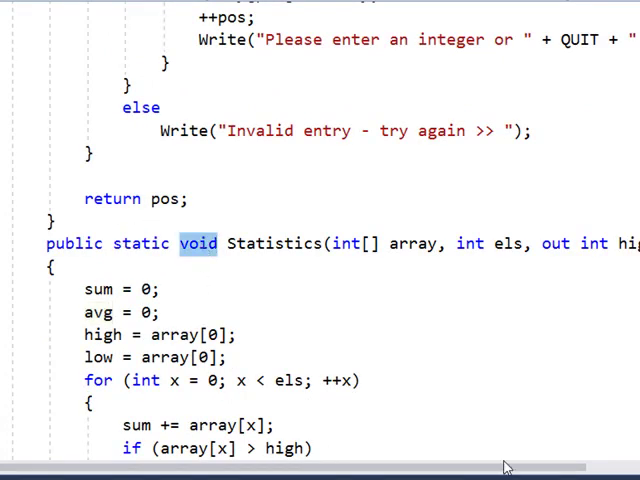
{"action": "mouse_move", "coordinate": [172, 336]}
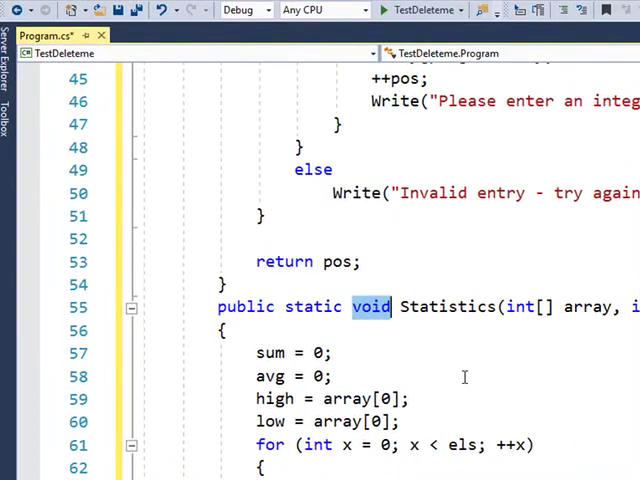
{"action": "scroll", "scroll_direction": "up", "scroll_amount": 3}
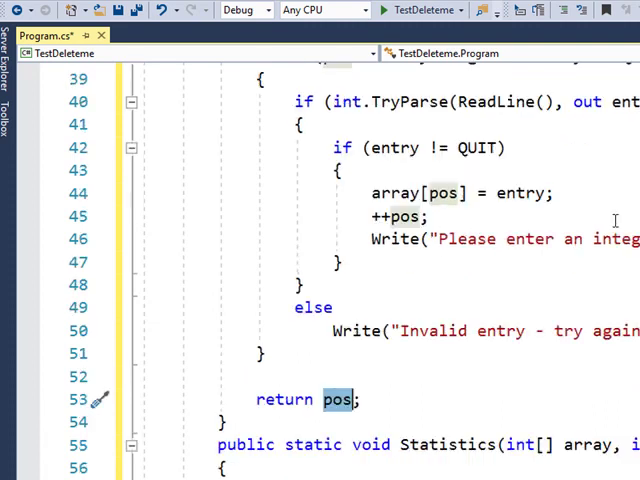
{"action": "scroll", "scroll_direction": "down", "scroll_amount": 3}
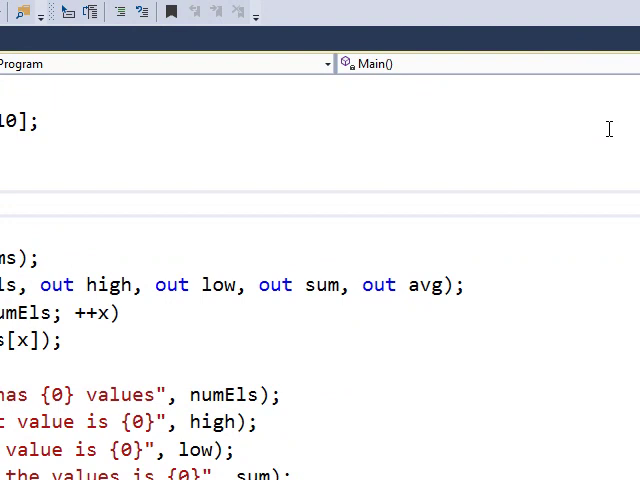
{"action": "double_click", "coordinate": [112, 284]}
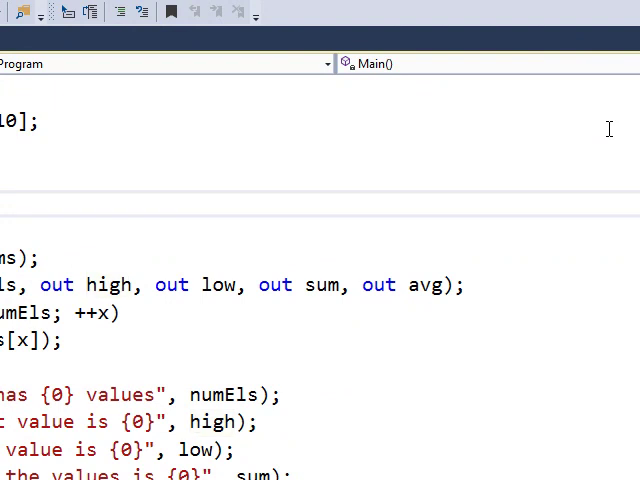
{"action": "scroll", "scroll_direction": "down", "scroll_amount": 3}
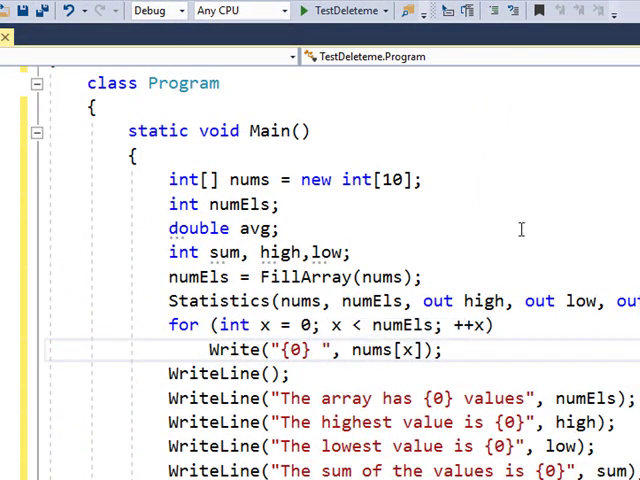
{"action": "mouse_move", "coordinate": [376, 246]}
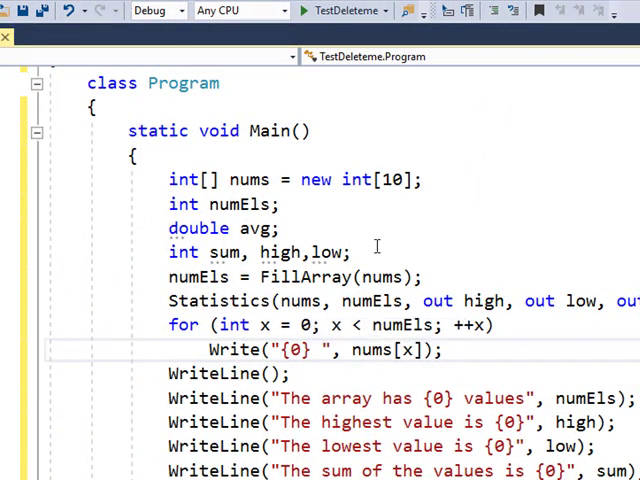
{"action": "scroll", "scroll_direction": "down", "scroll_amount": 3}
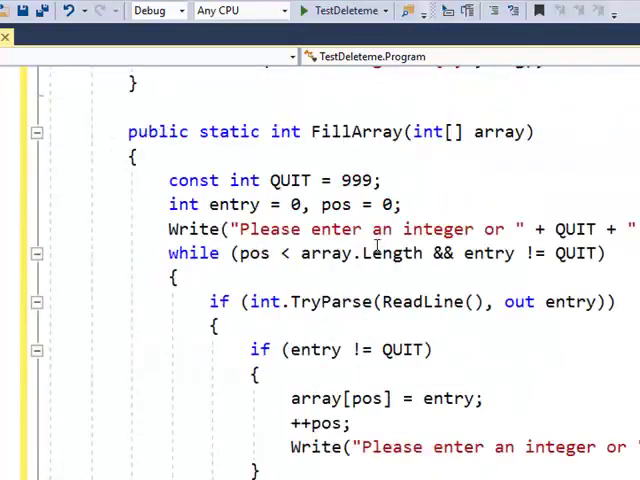
{"action": "scroll", "scroll_direction": "down", "scroll_amount": 3}
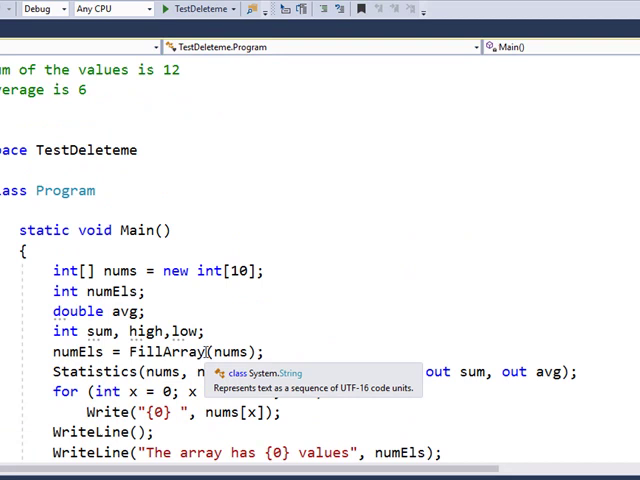
{"action": "scroll", "scroll_direction": "down", "scroll_amount": 3}
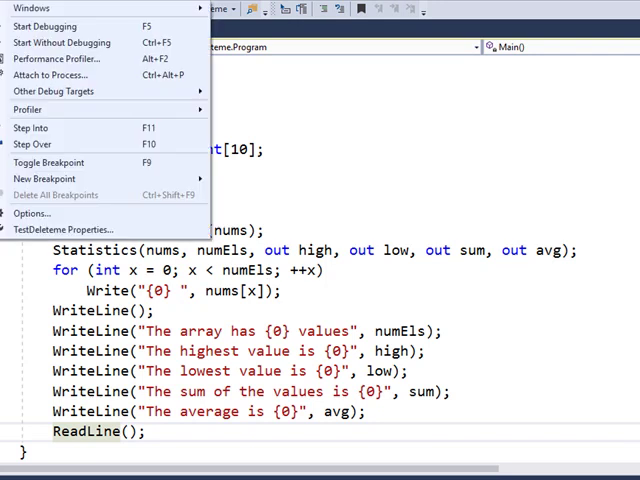
{"action": "mouse_move", "coordinate": [60, 26]}
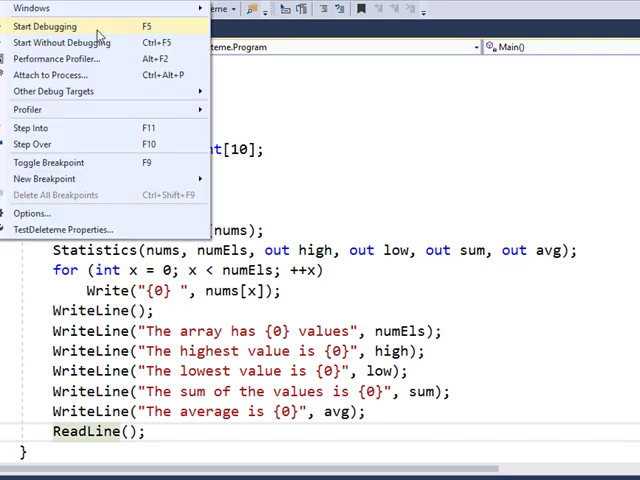
Start debugging IntegerFacts and enter 5 at the console's integer prompt.
{"action": "left_click", "coordinate": [58, 22]}
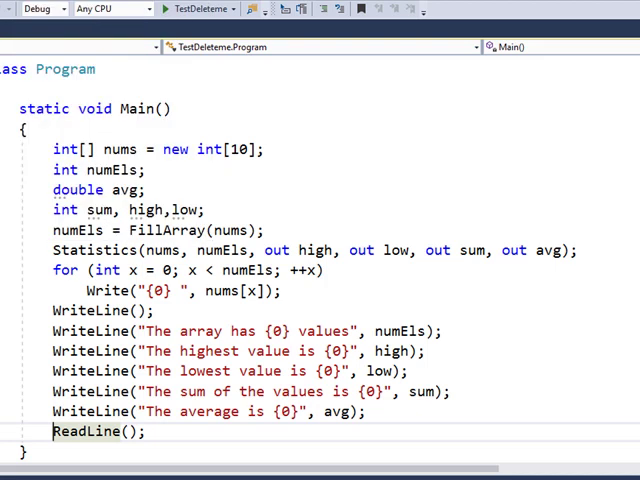
{"action": "left_click", "coordinate": [188, 10]}
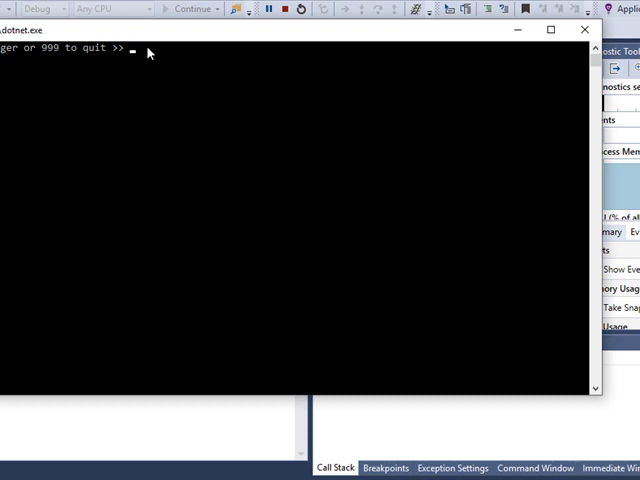
{"action": "type", "text": "5"}
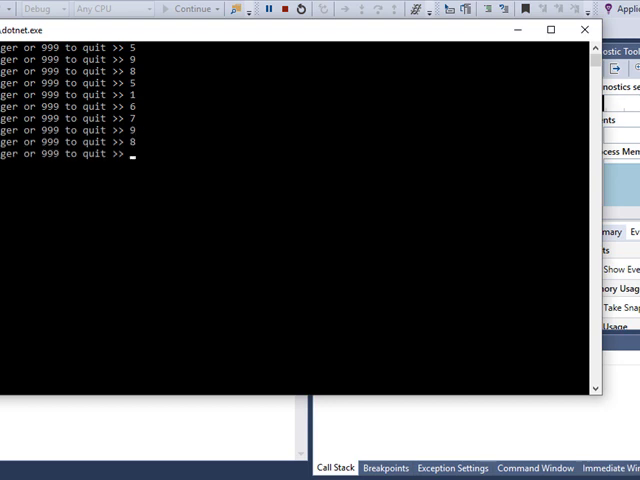
Enter 22, end the console run and scroll back to the FillArray and Statistics source.
{"action": "type", "text": "22"}
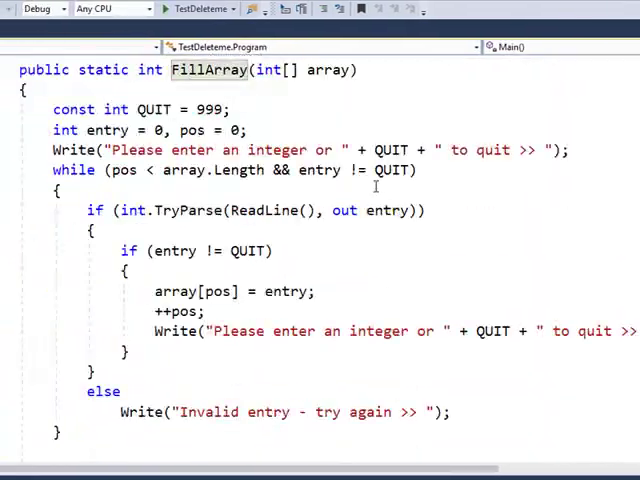
{"action": "scroll", "scroll_direction": "down", "scroll_amount": 3}
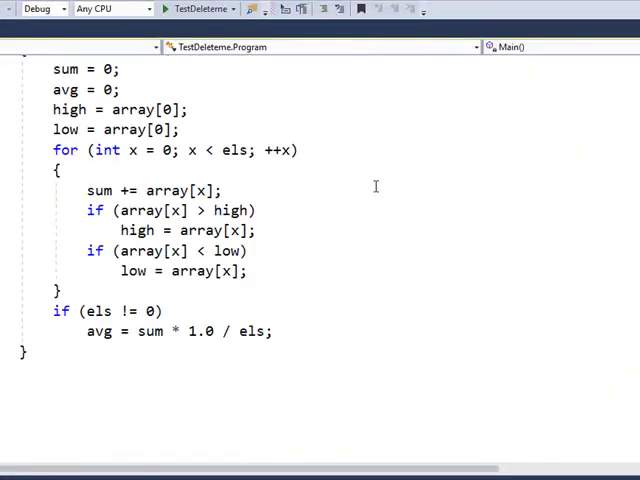
{"action": "scroll", "scroll_direction": "down", "scroll_amount": 3}
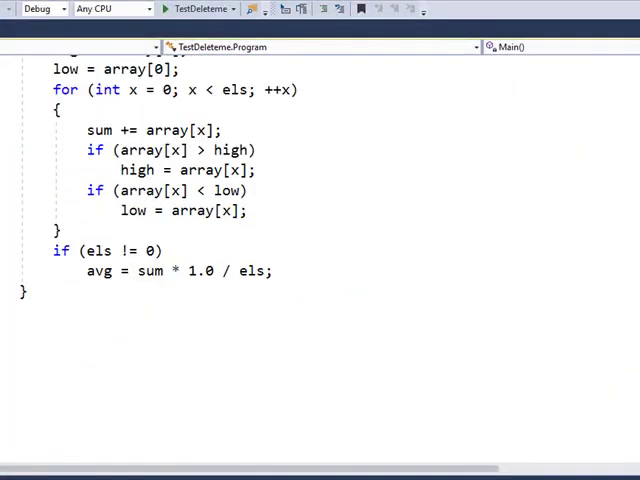